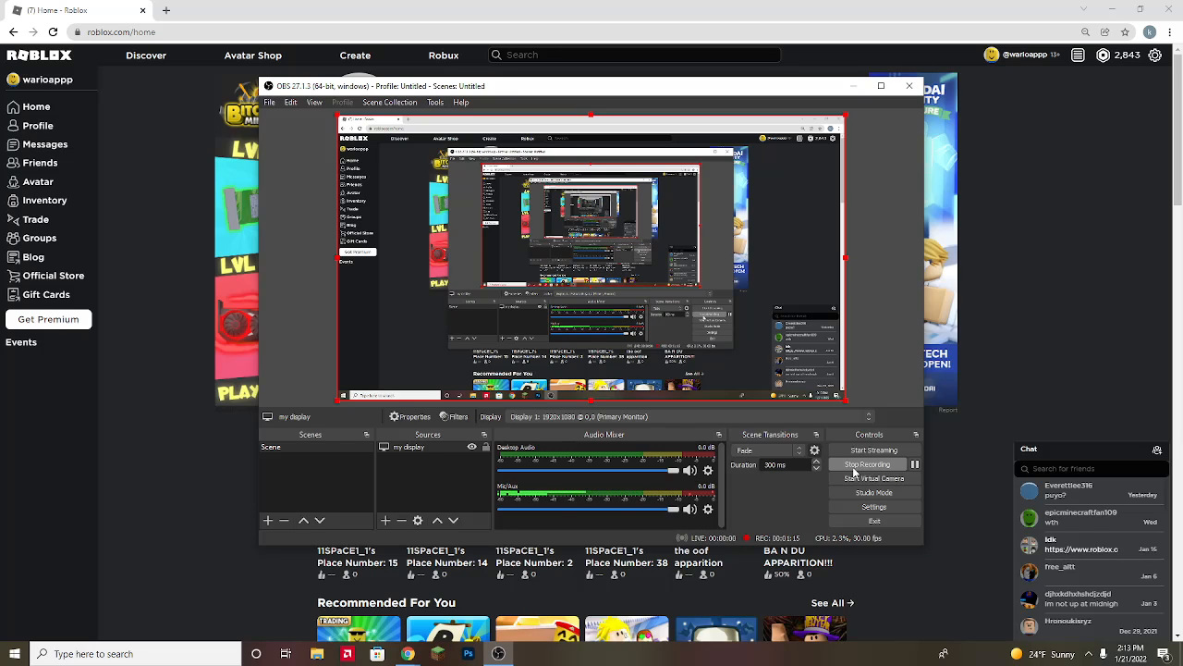
pyautogui.moveTo(908, 86)
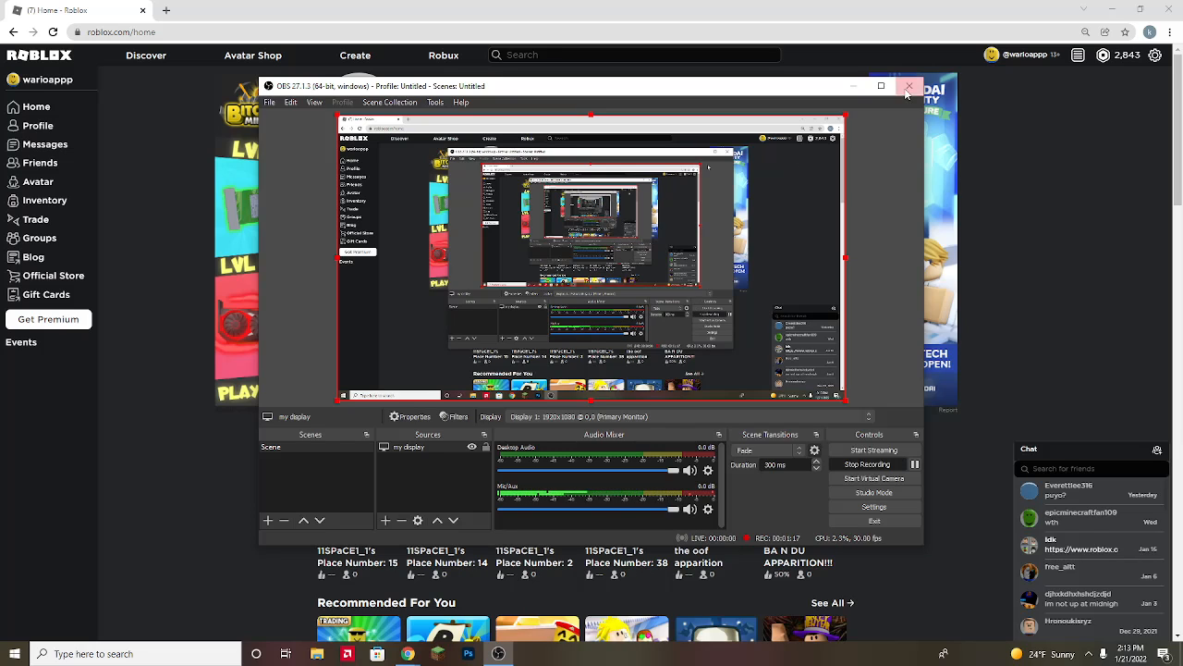
# Step: Close the OBS Studio window to reveal the Roblox page
pyautogui.click(907, 85)
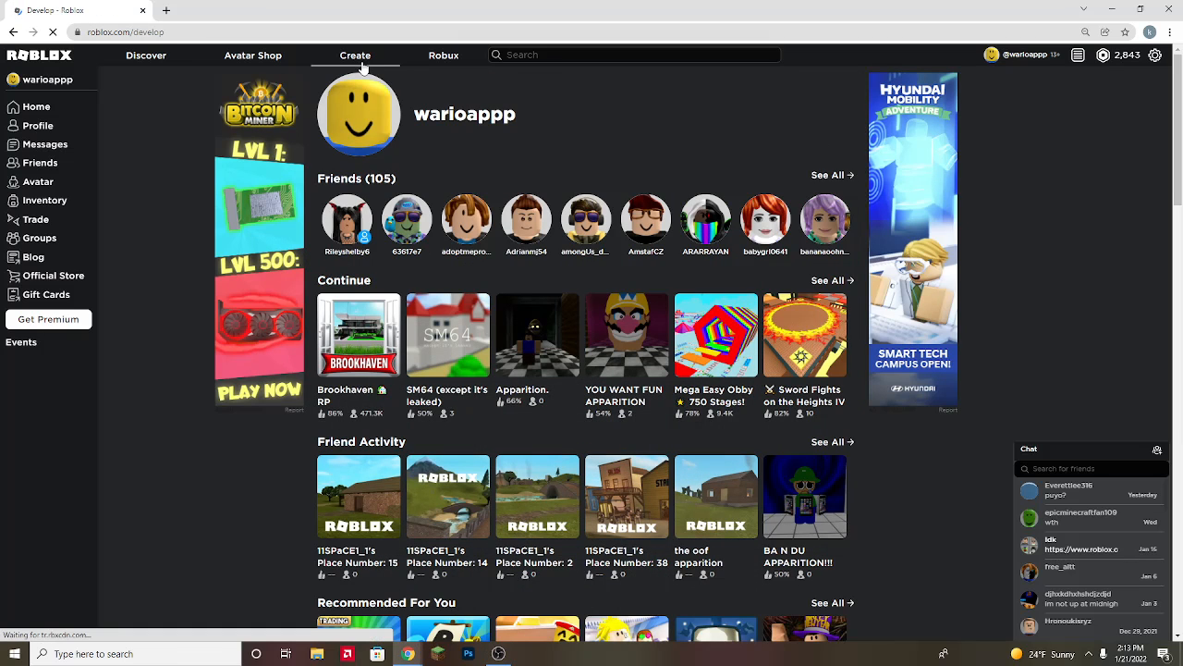
# Step: Go to Create, switch to Group Creations, and list the group's T-shirts
pyautogui.click(355, 55)
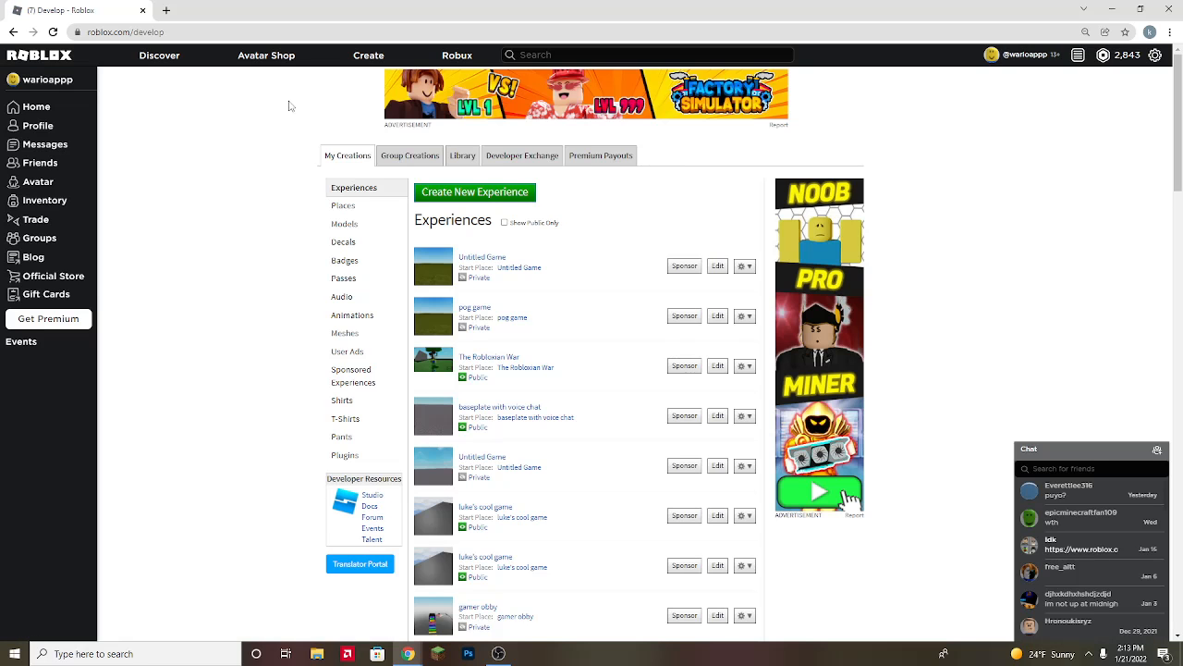
pyautogui.click(409, 155)
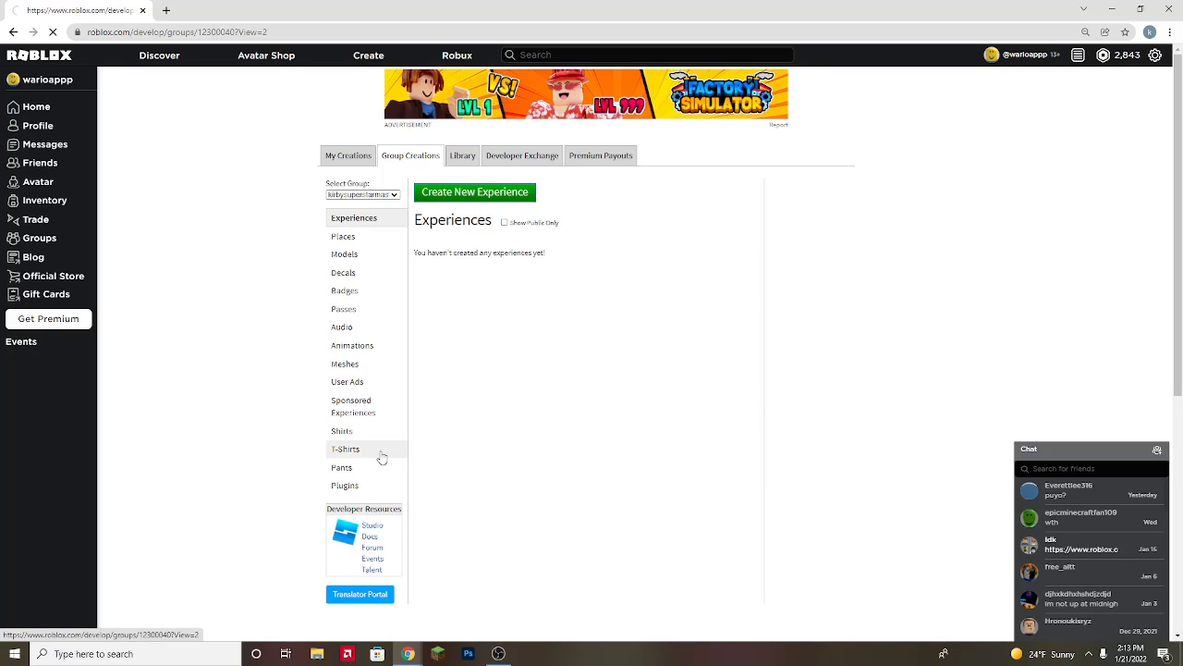
pyautogui.click(345, 448)
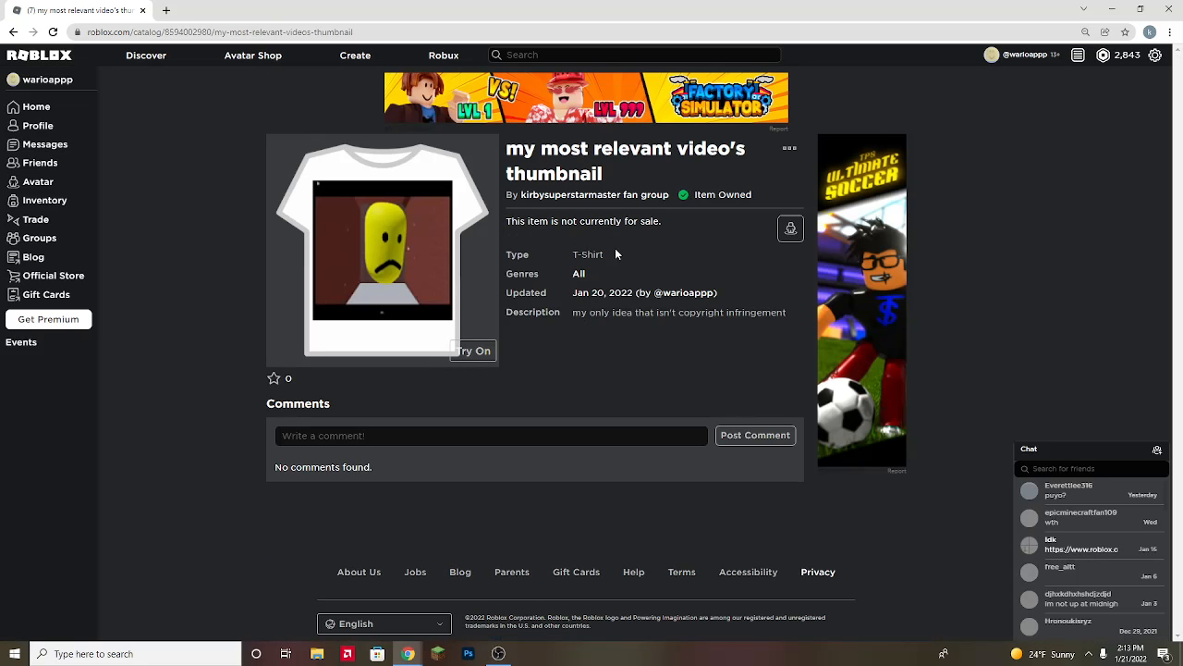
# Step: Choose Configure from the T-shirt's three-dot menu
pyautogui.click(788, 148)
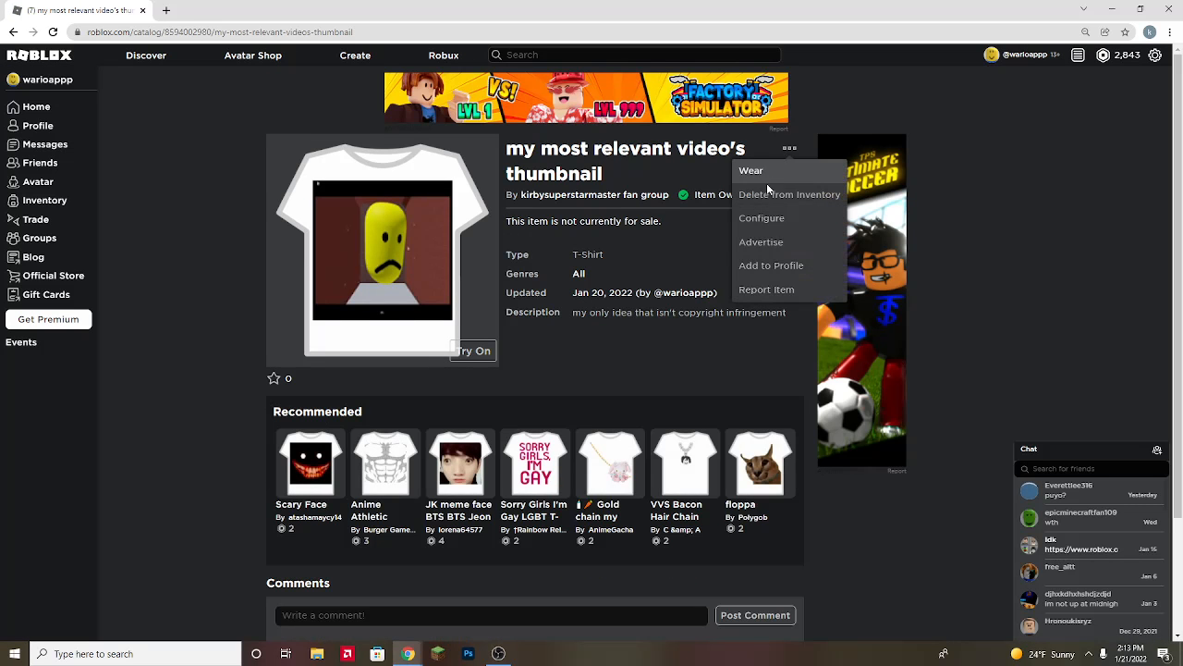
pyautogui.click(762, 217)
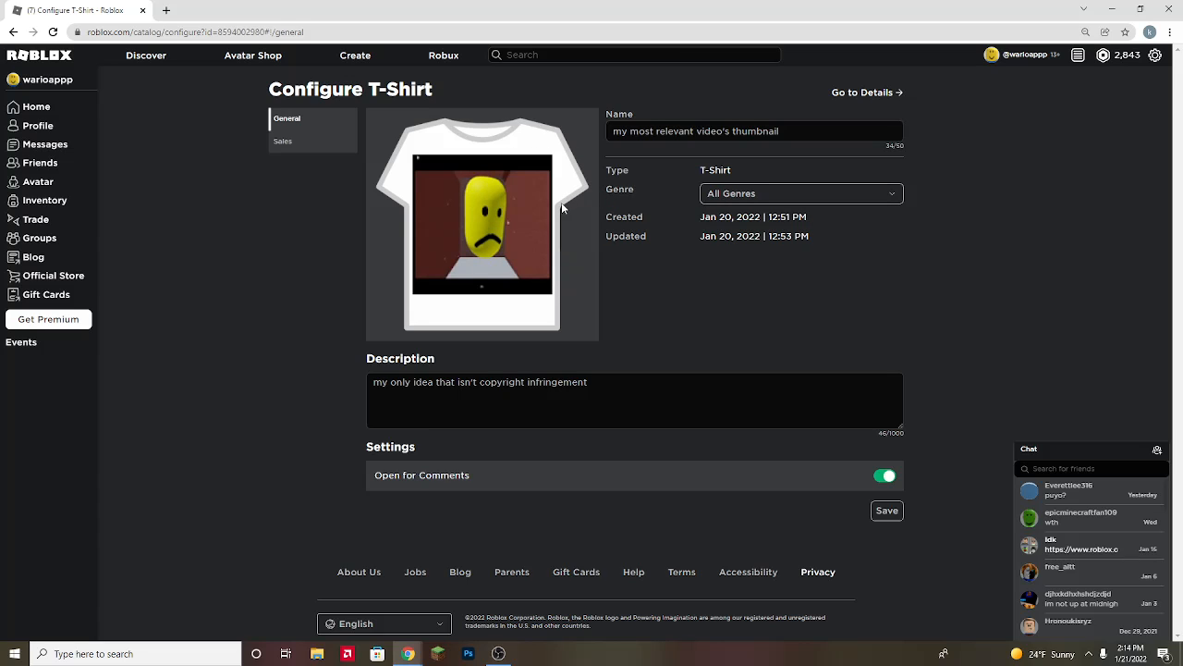
pyautogui.moveTo(569, 196)
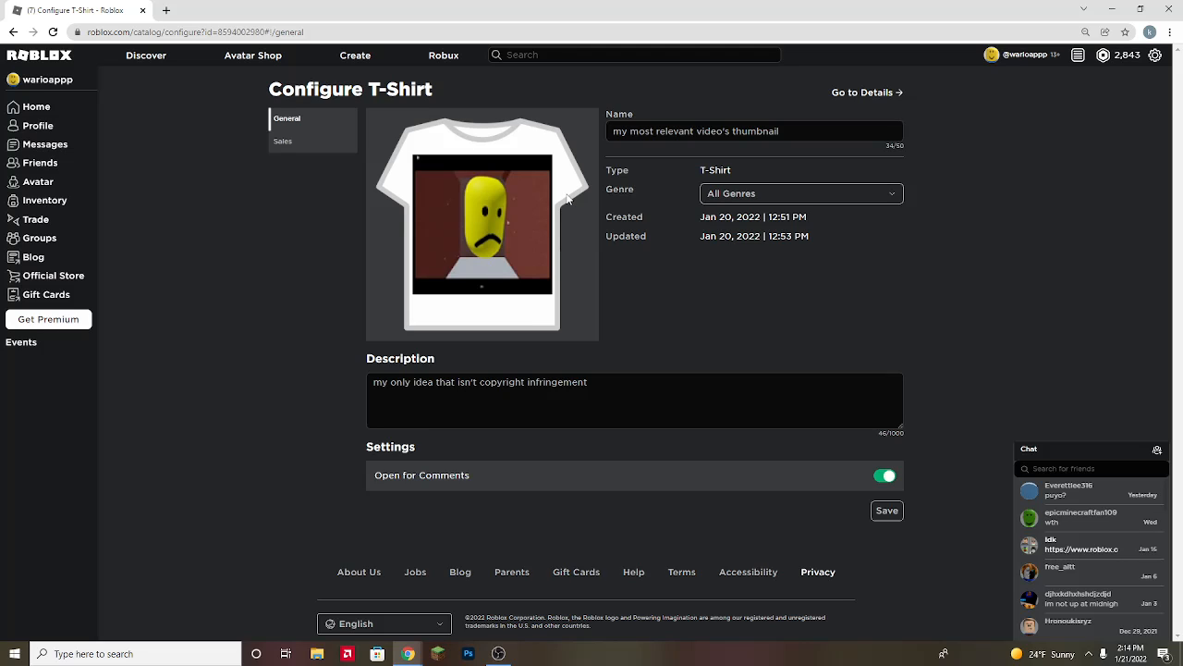
pyautogui.moveTo(543, 204)
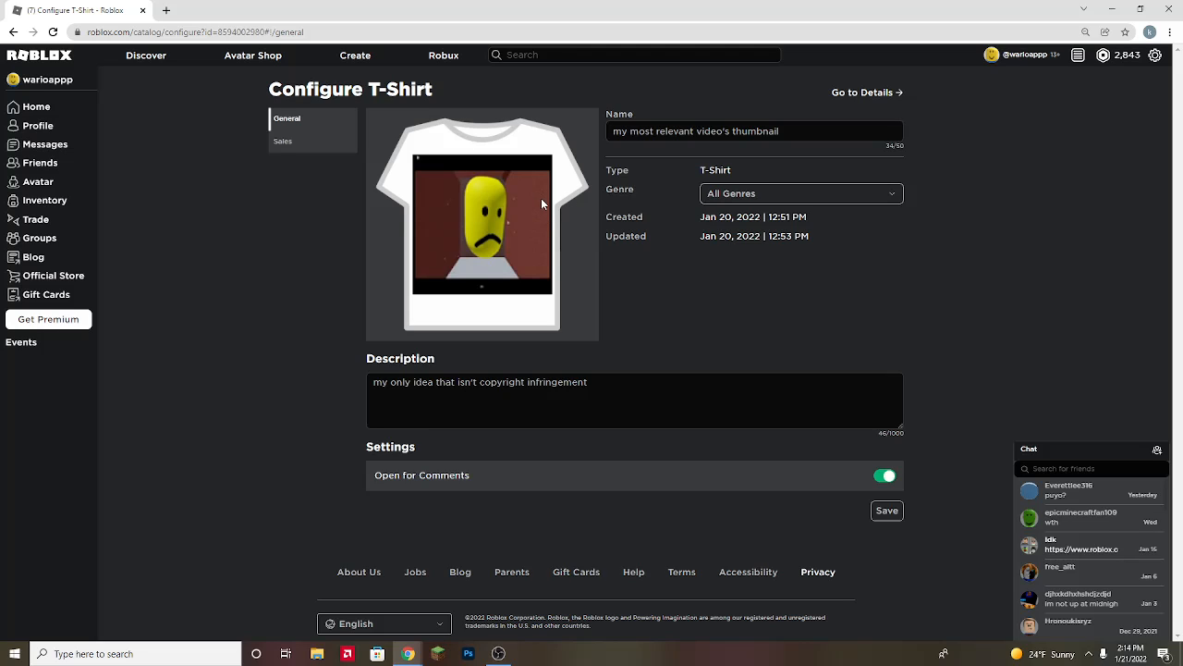
pyautogui.moveTo(501, 129)
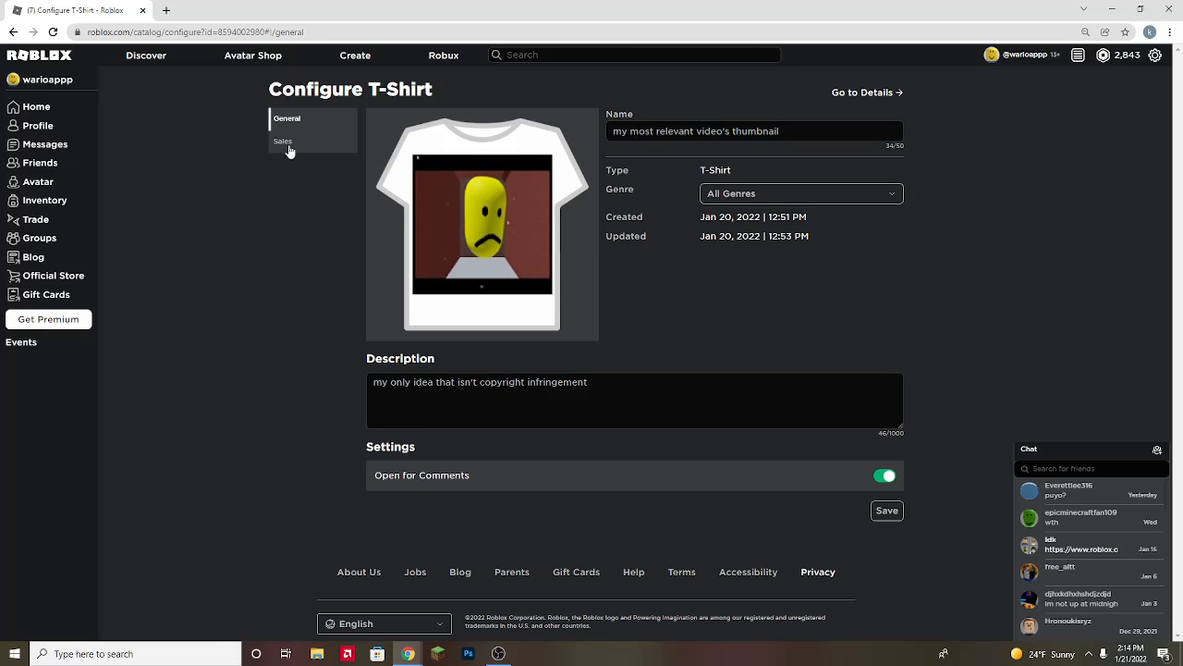
# Step: On the Sales tab, enable Item for Sale and enter a price of 5 Robux
pyautogui.click(283, 141)
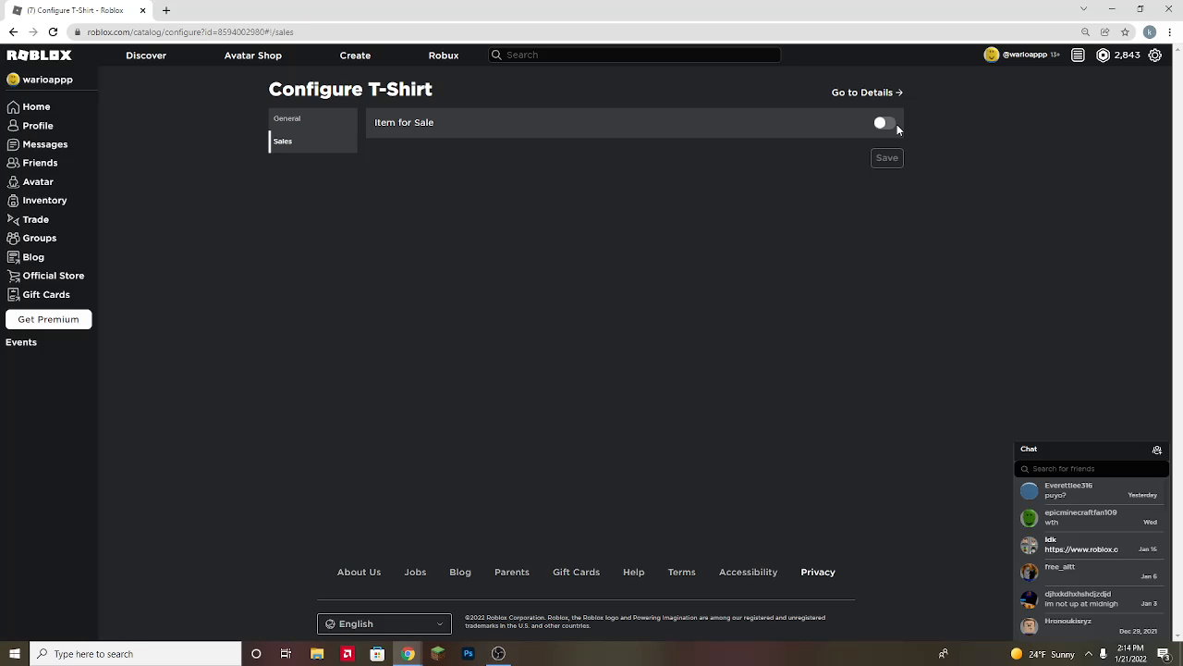
pyautogui.click(880, 123)
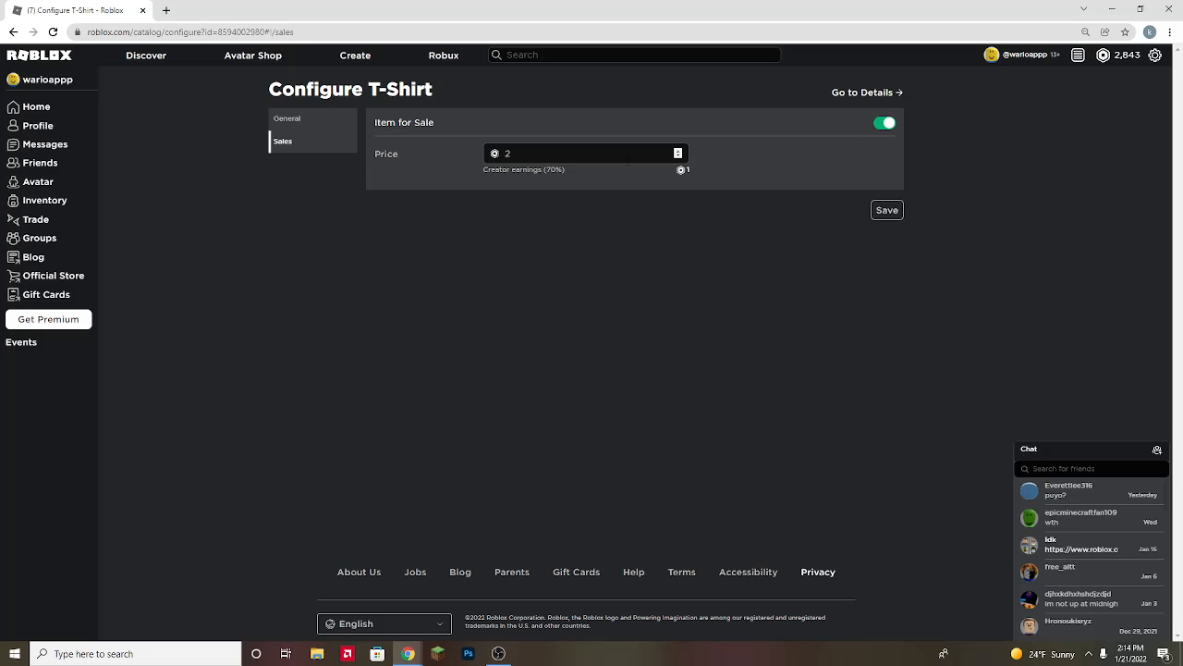
pyautogui.write('5')
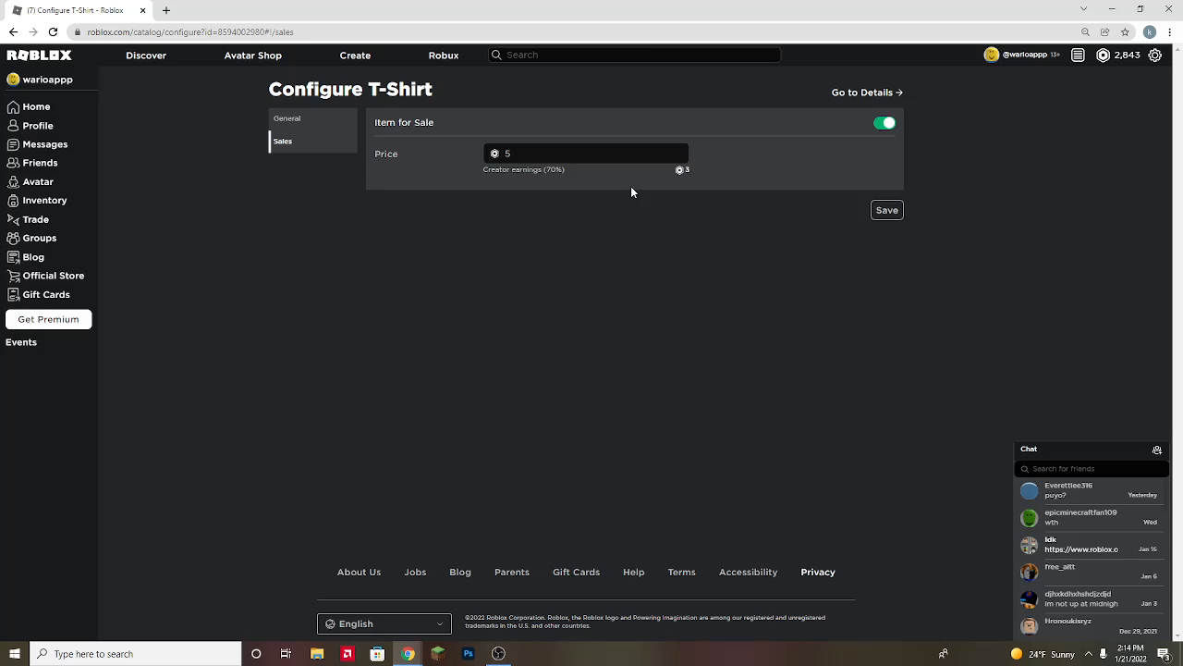
pyautogui.moveTo(635, 176)
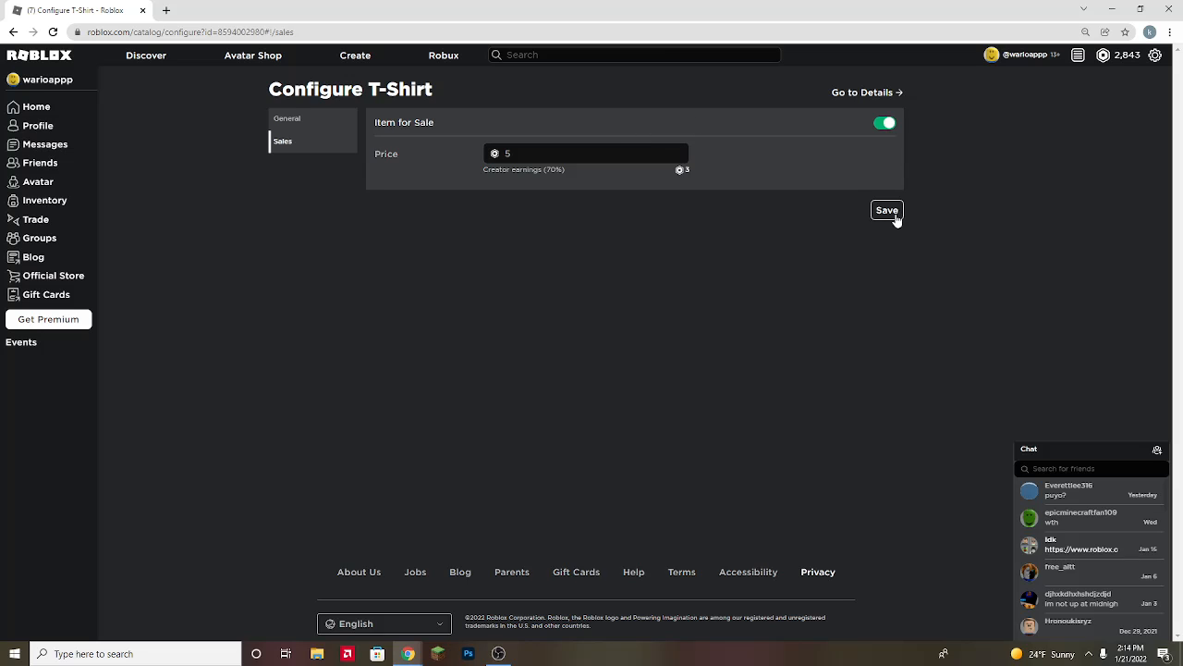
# Step: Save the 5 Robux price and confirm paying the 10 Robux selling fee
pyautogui.click(887, 210)
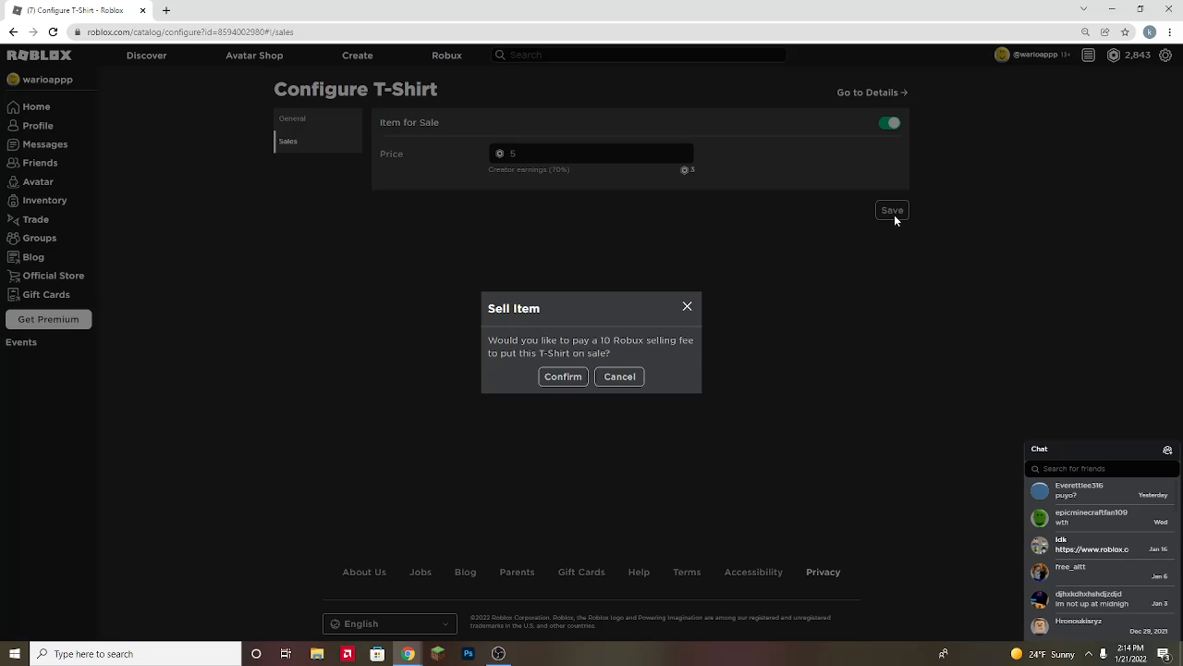
pyautogui.moveTo(591, 322)
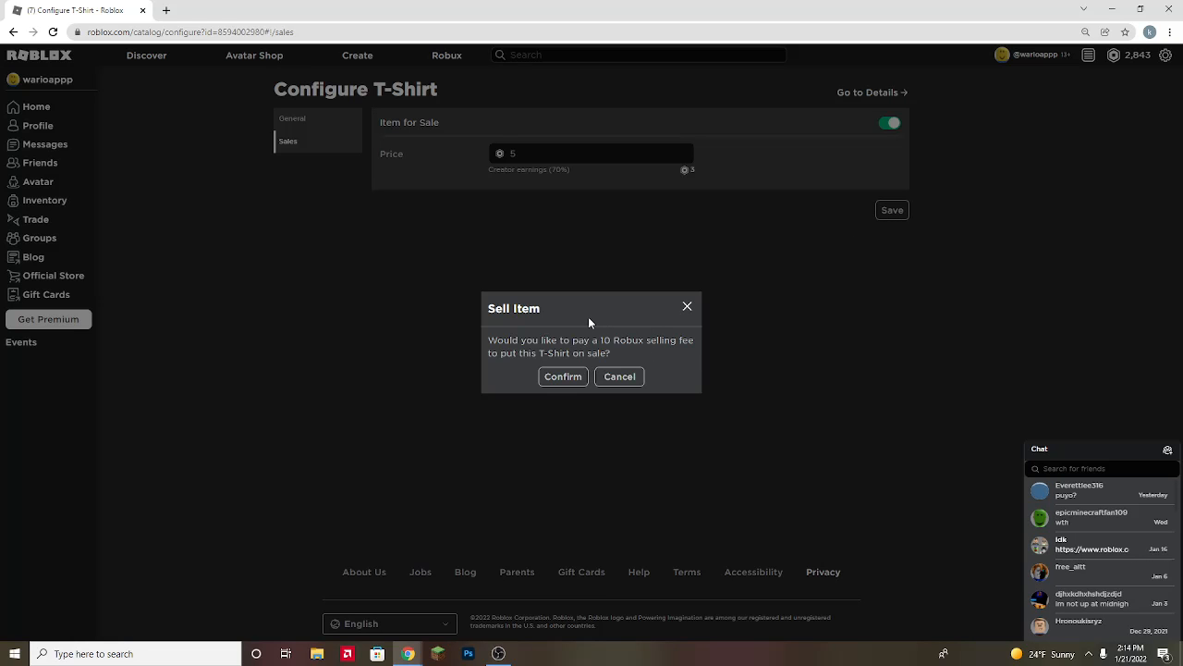
pyautogui.moveTo(607, 313)
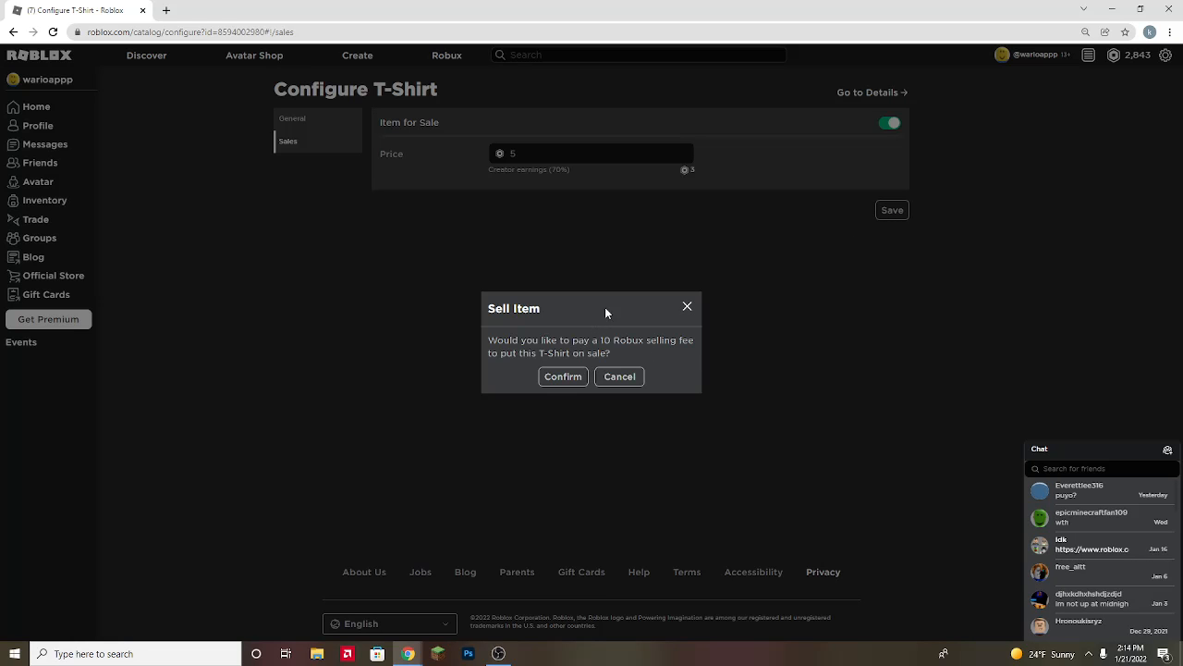
pyautogui.moveTo(680, 311)
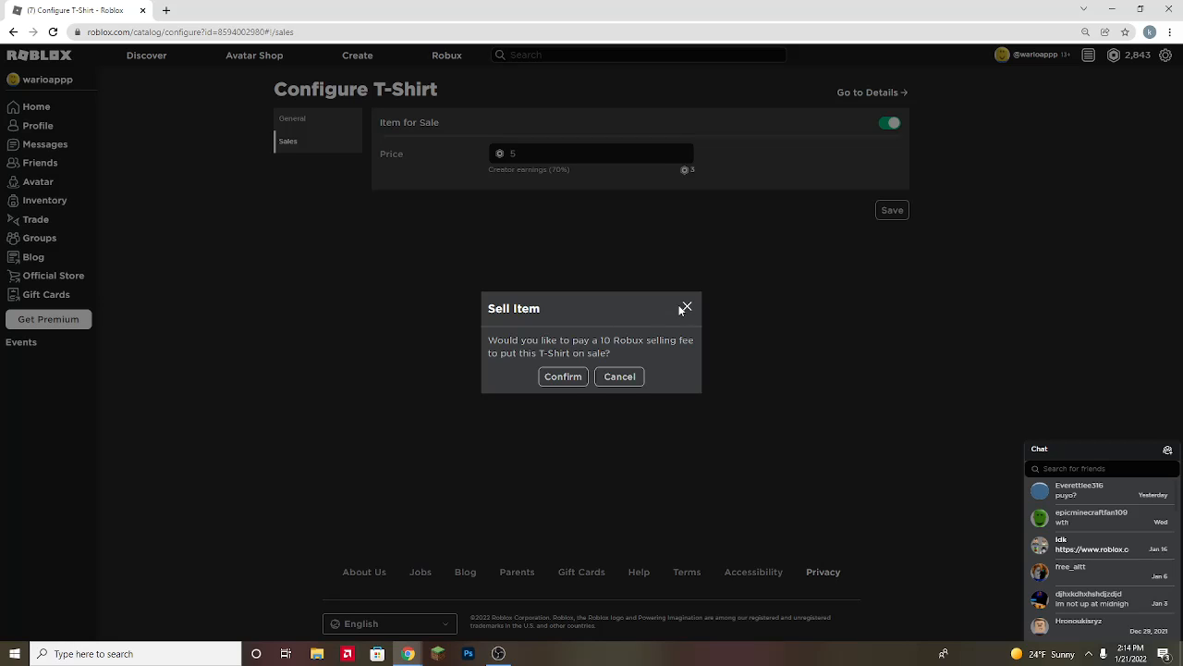
pyautogui.click(563, 376)
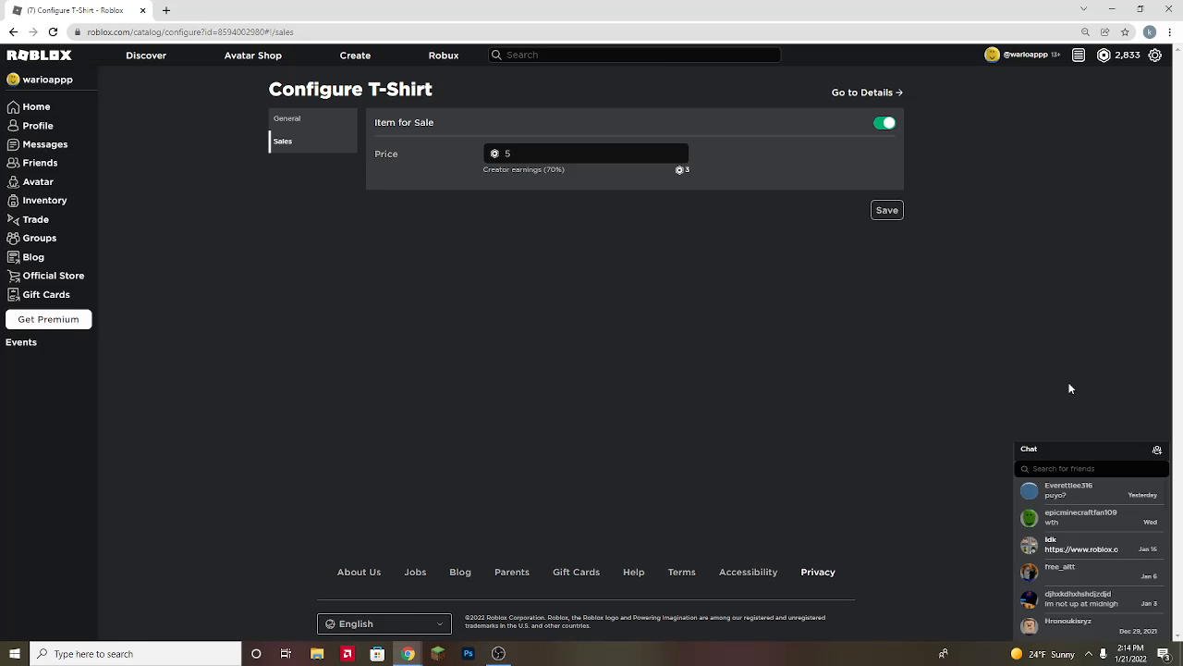
pyautogui.moveTo(418, 348)
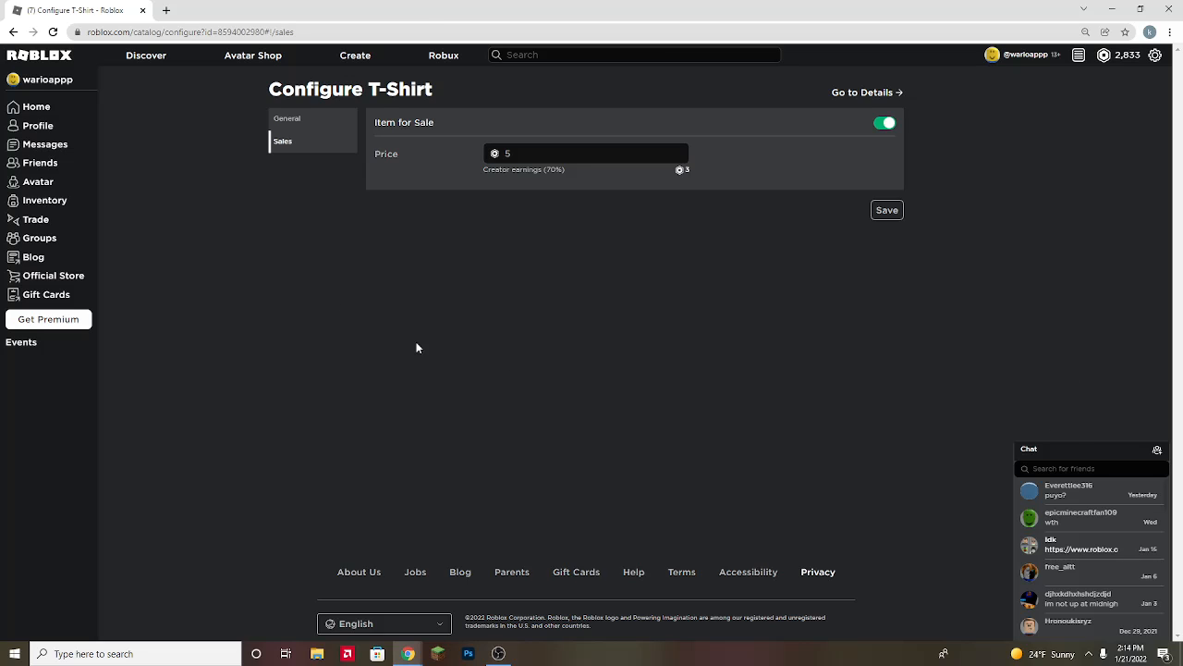
# Step: Open the Profile page from the left sidebar
pyautogui.click(38, 126)
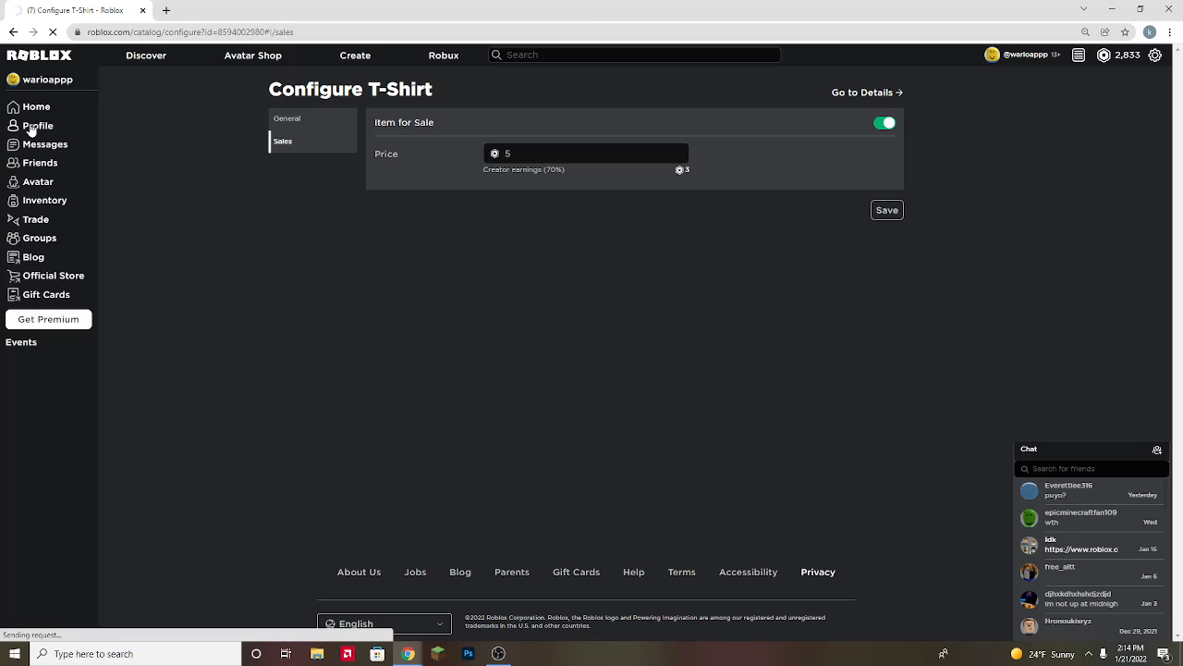